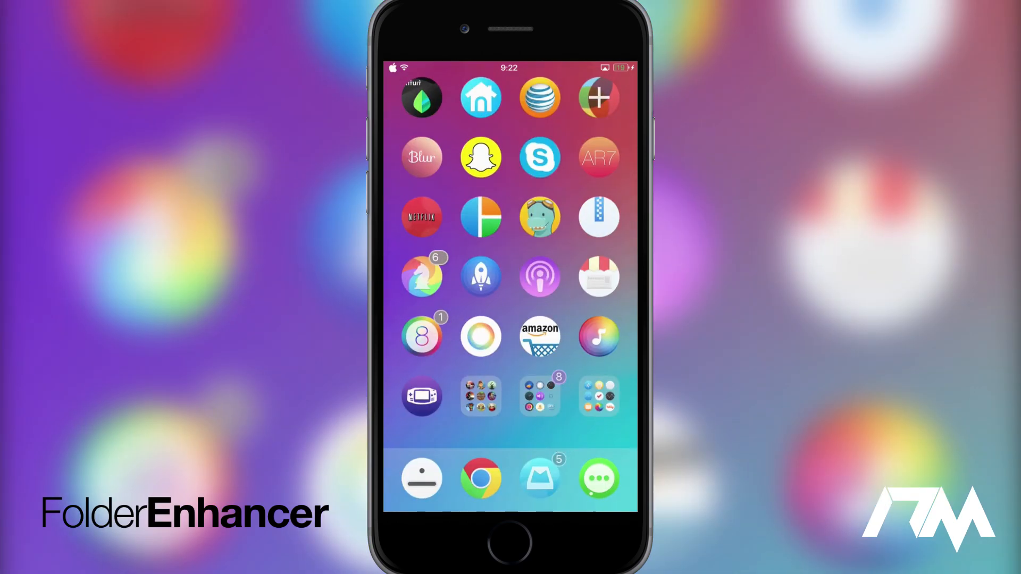
Step: Swipe away from the FolderEnhancer home-screen demo toward the Settings Tweaks list
scroll(left, 3)
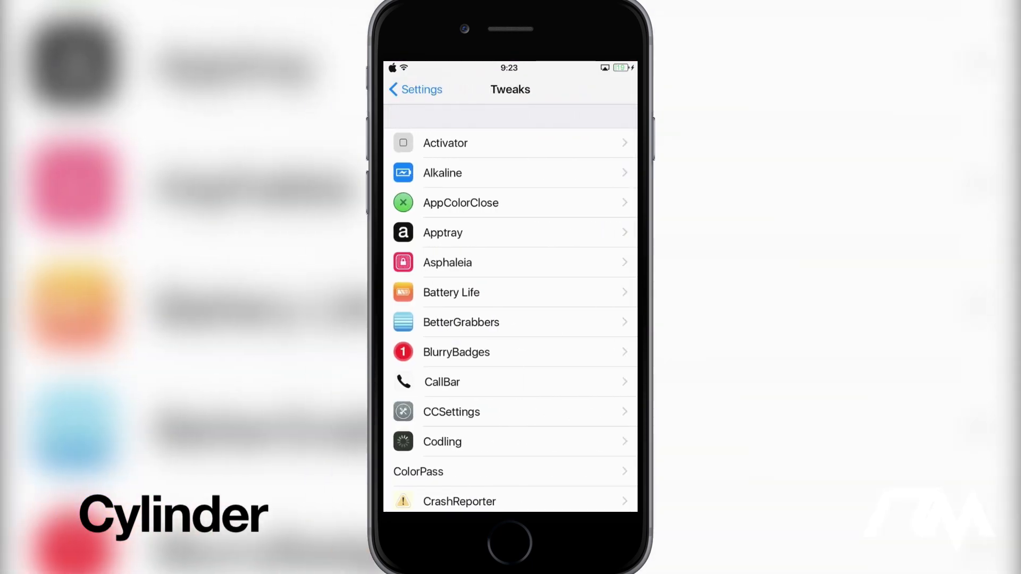
Step: Open Cylinder's Effects list from the Tweaks section
scroll(down, 3)
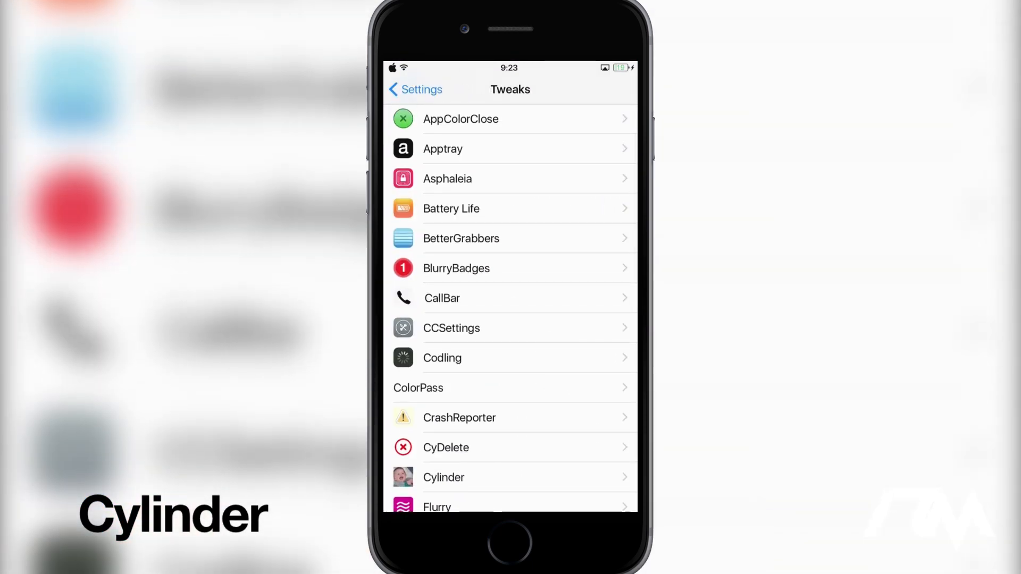
click(444, 477)
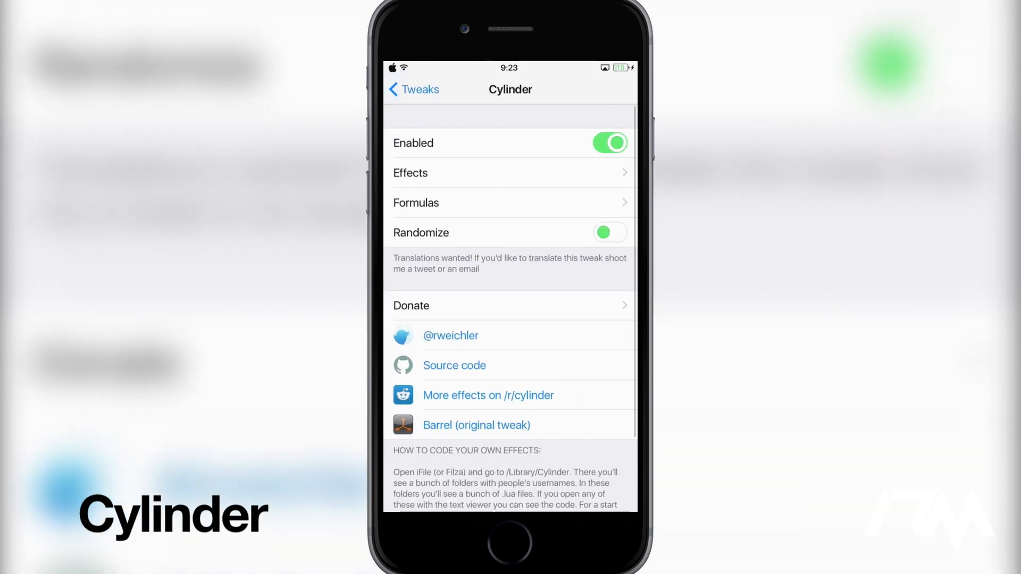
click(411, 173)
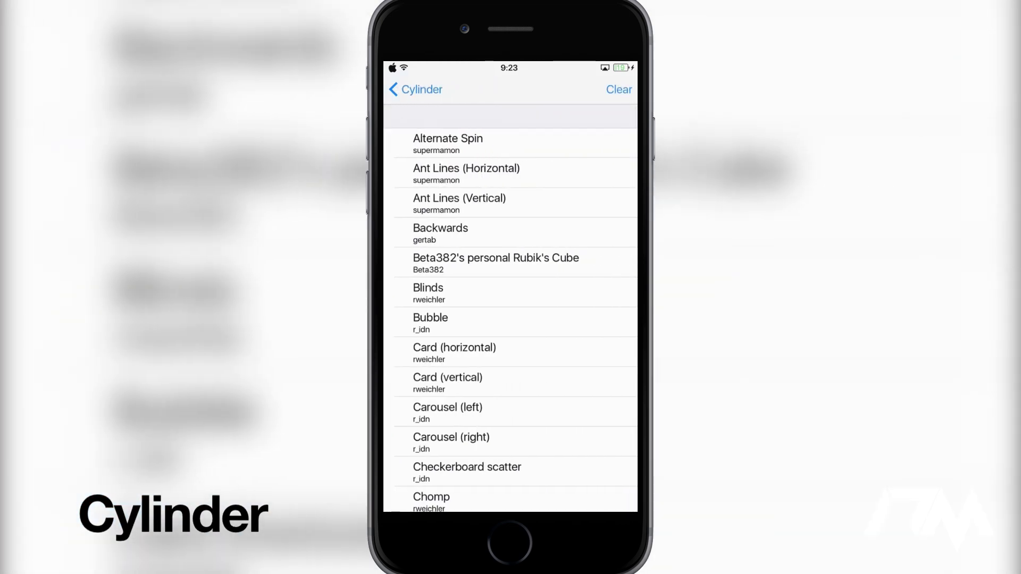
Step: Scroll through Cylinder's effects, combining Page Fade, Spin and Stay put, then go back
scroll(down, 3)
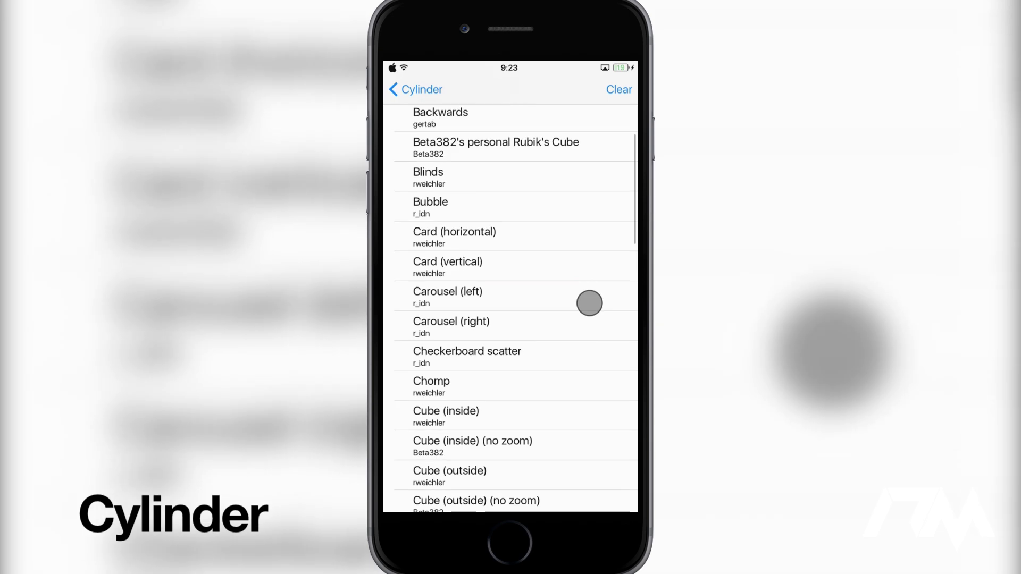
scroll(down, 3)
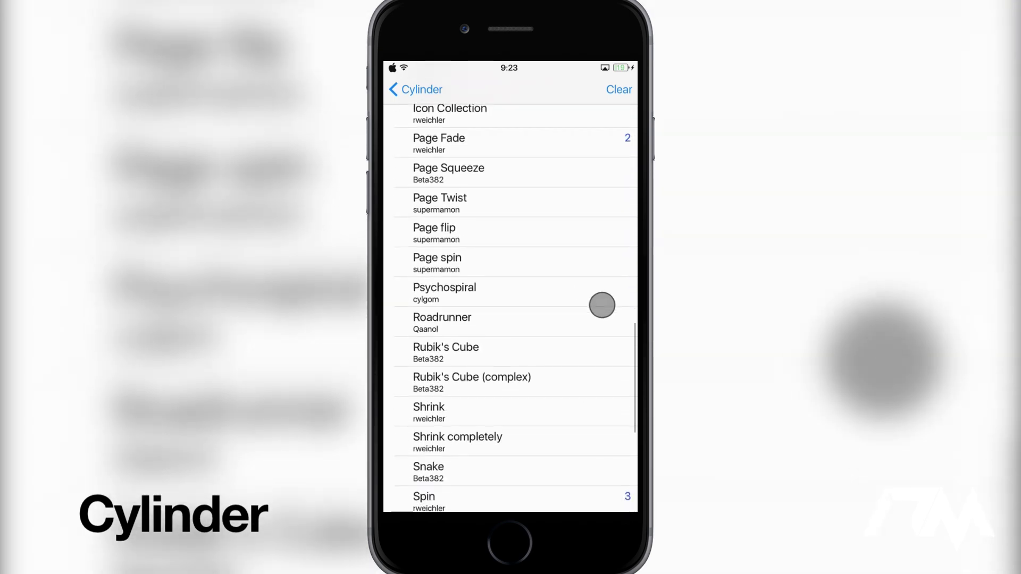
scroll(down, 3)
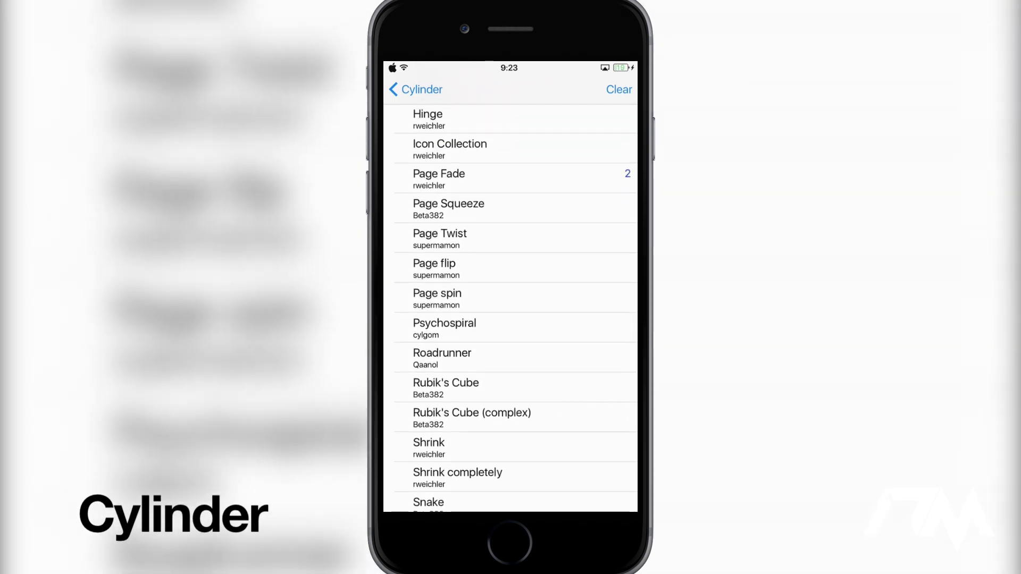
scroll(down, 3)
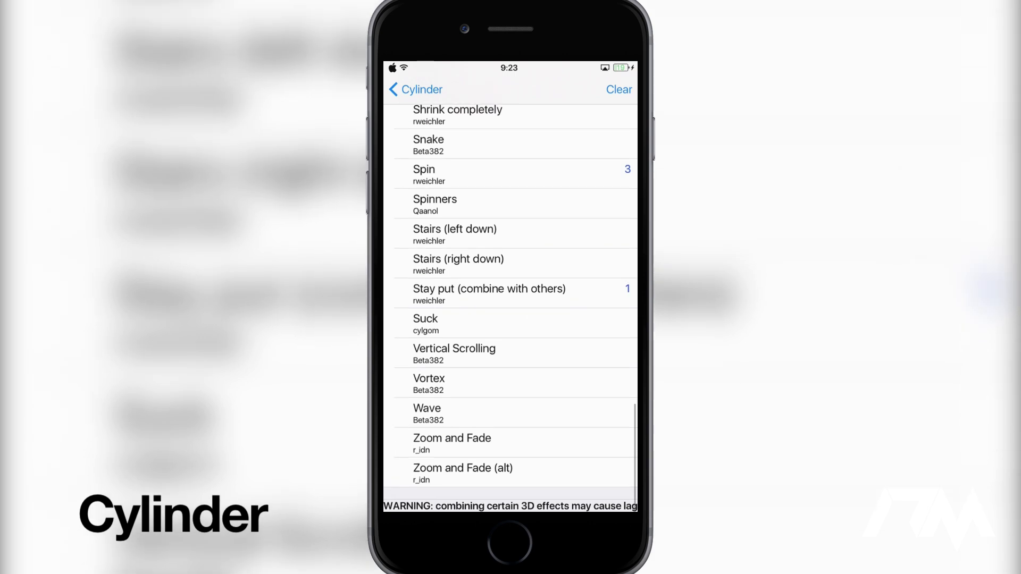
scroll(down, 3)
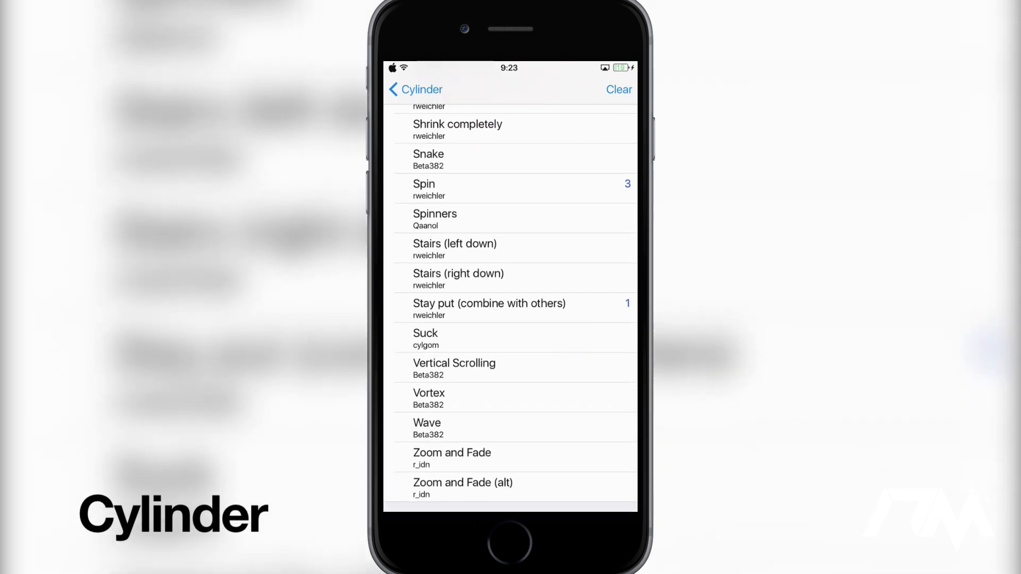
scroll(down, 3)
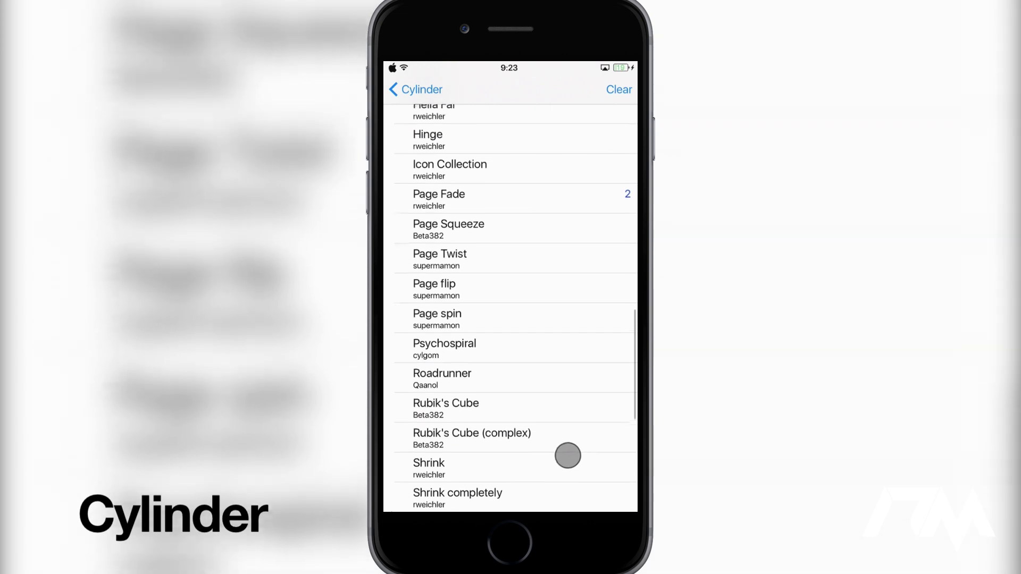
scroll(down, 3)
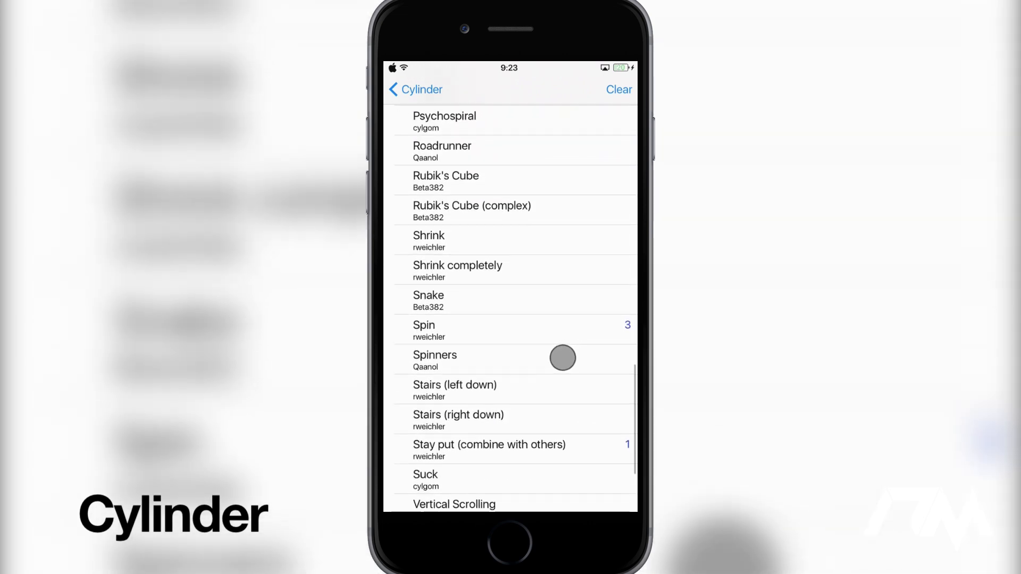
click(413, 90)
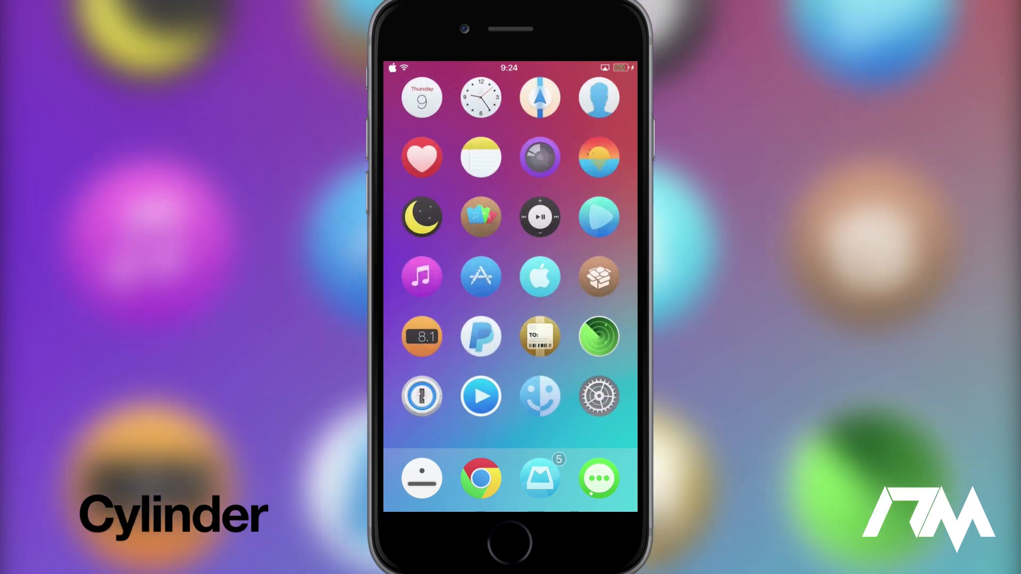
Step: Show Spotlight search over the blurred home screen, then return to Settings Tweaks
scroll(left, 3)
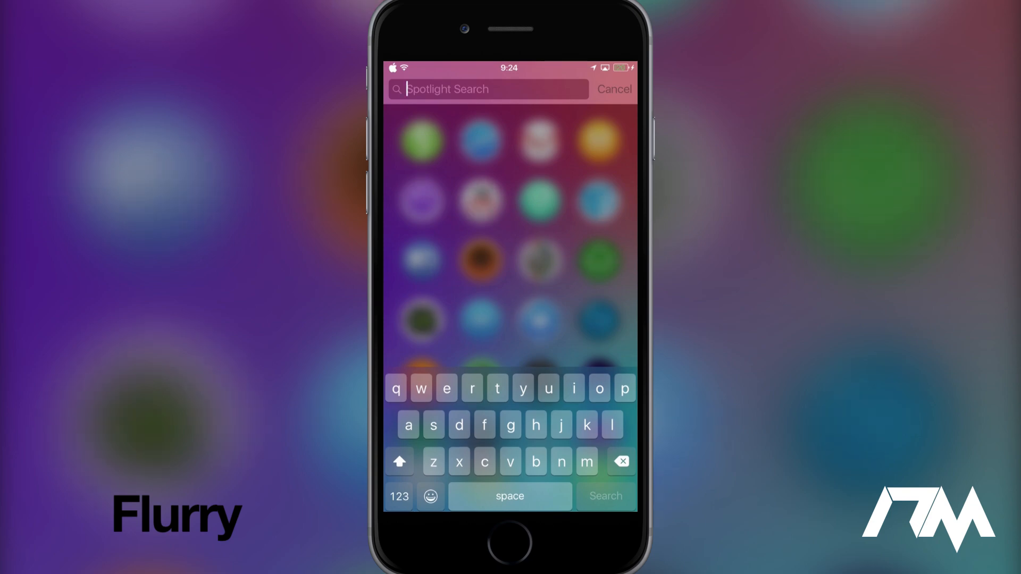
click(615, 89)
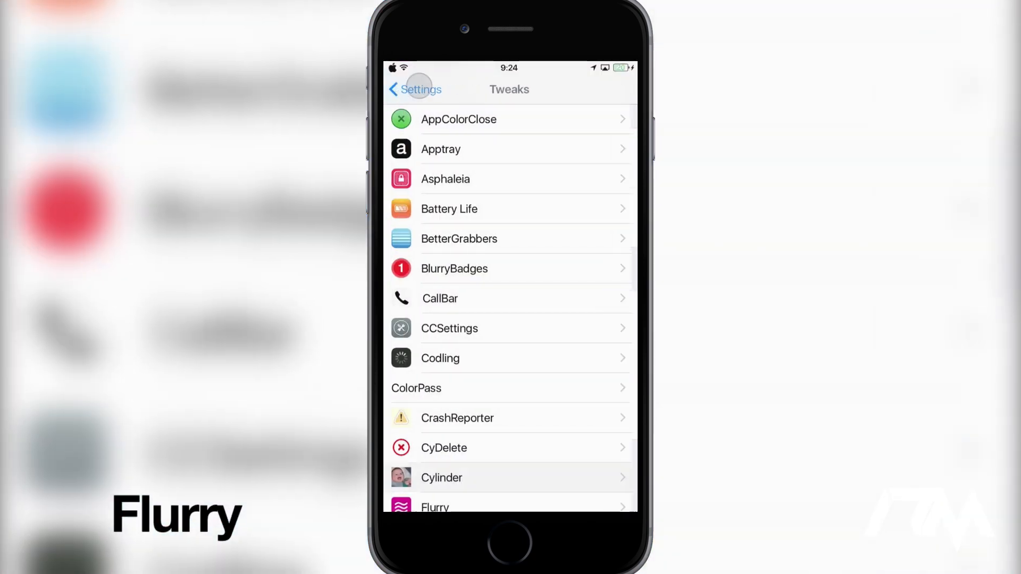
Step: Review Flurry's Control Center and Notification Center blur options
scroll(down, 3)
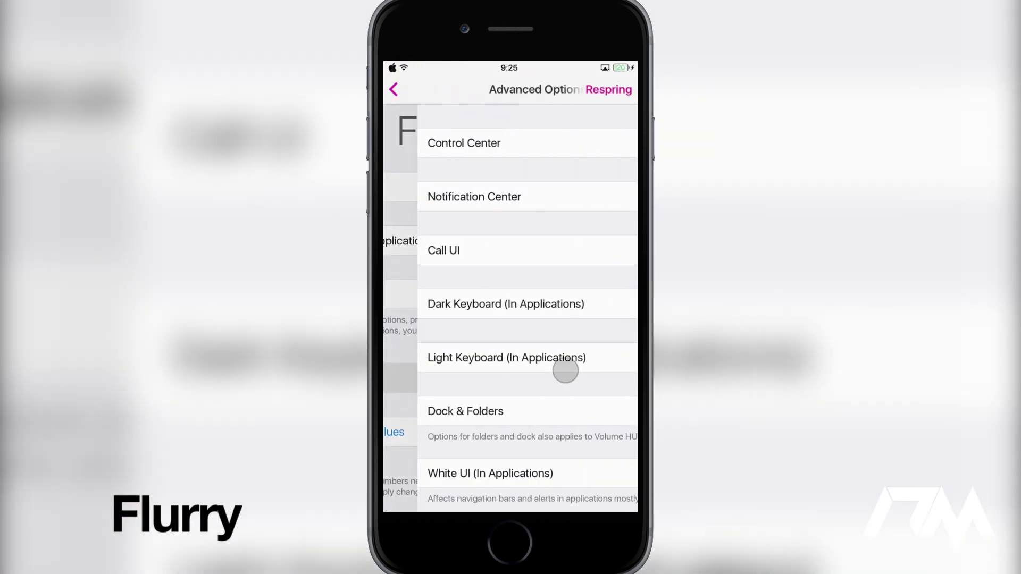
click(463, 142)
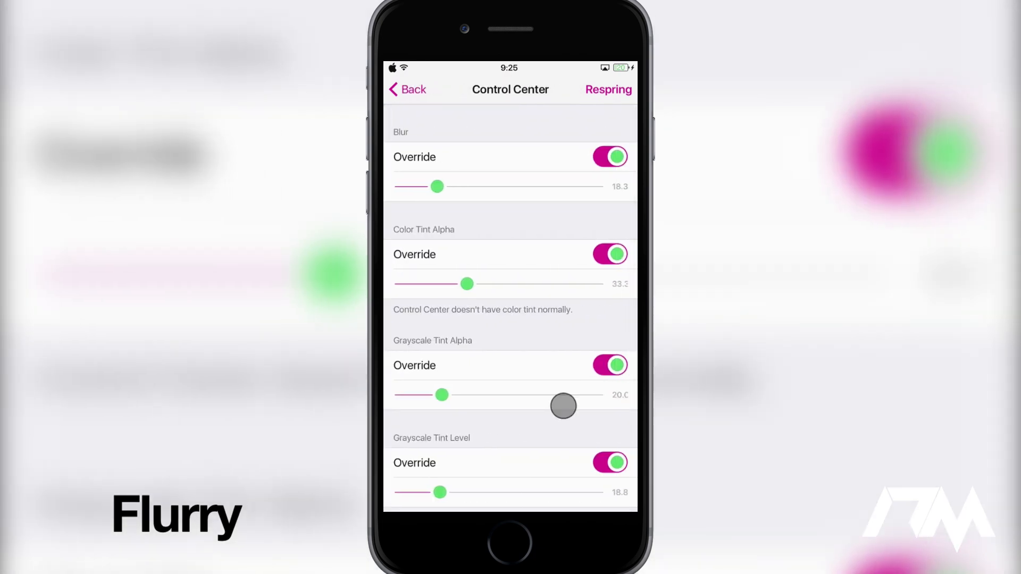
scroll(down, 3)
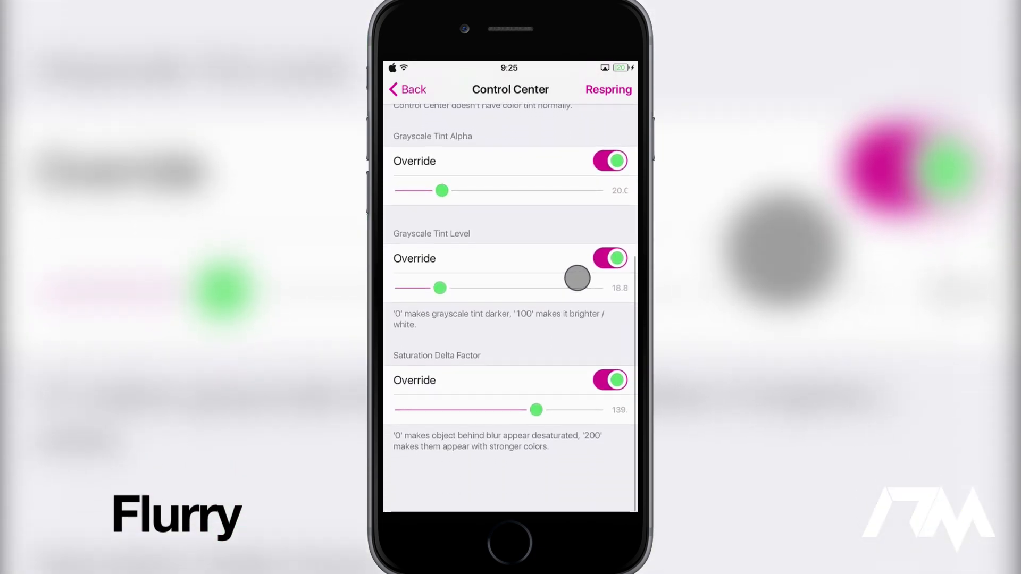
scroll(down, 3)
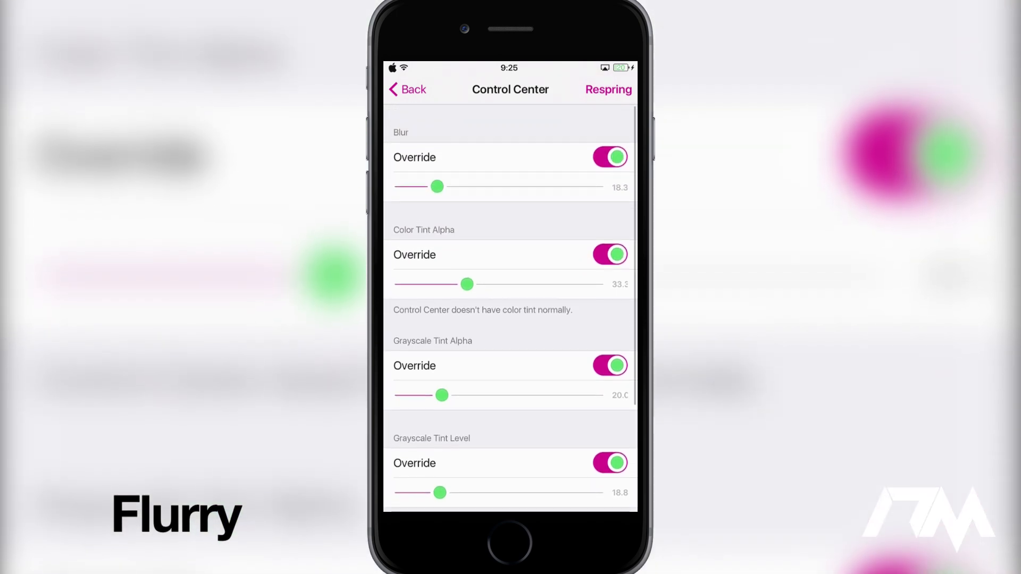
click(397, 88)
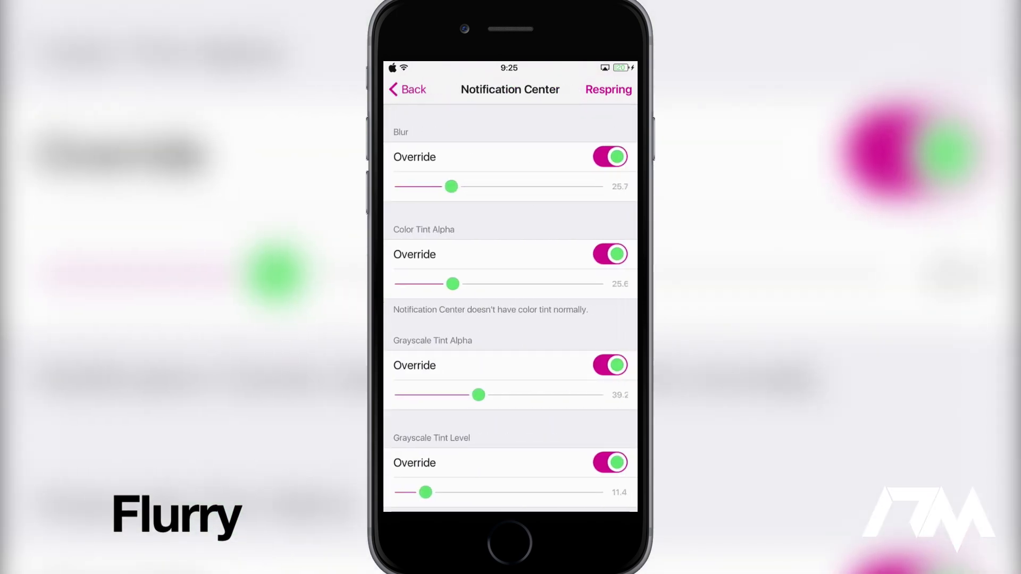
scroll(down, 3)
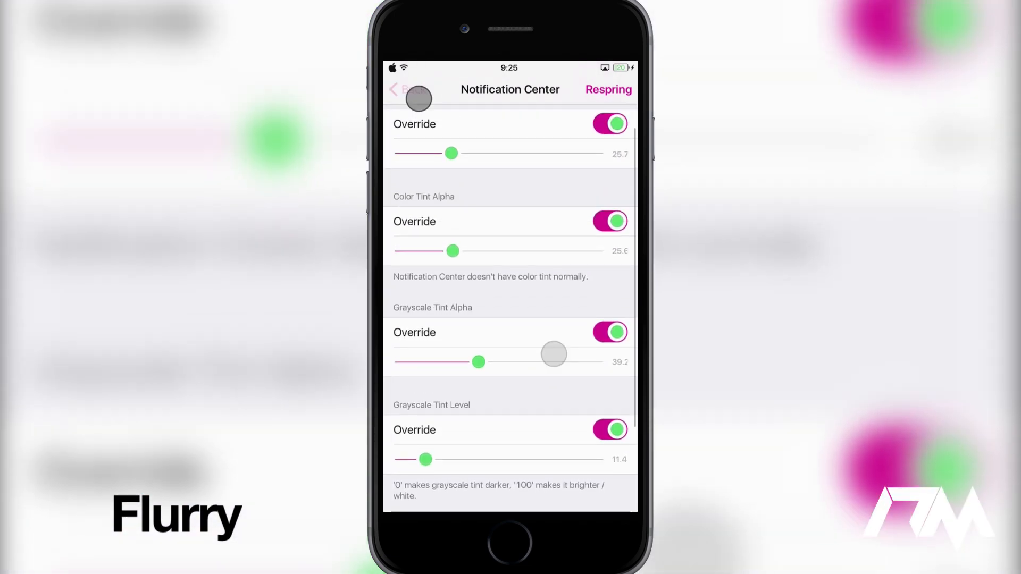
click(396, 89)
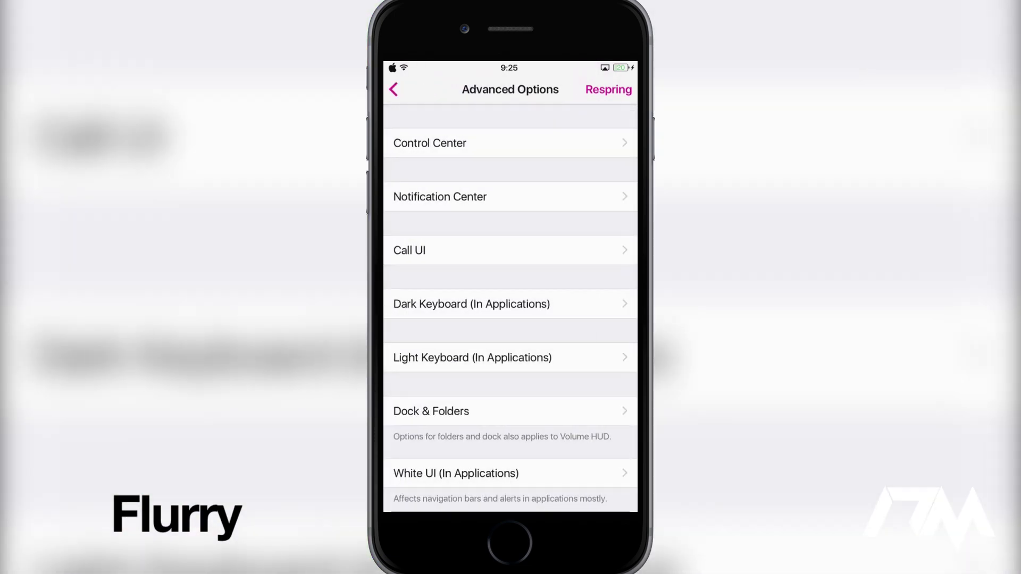
Step: Review Call UI, Dark Keyboard and Light Keyboard blur options, then return to Flurry's main settings
click(408, 250)
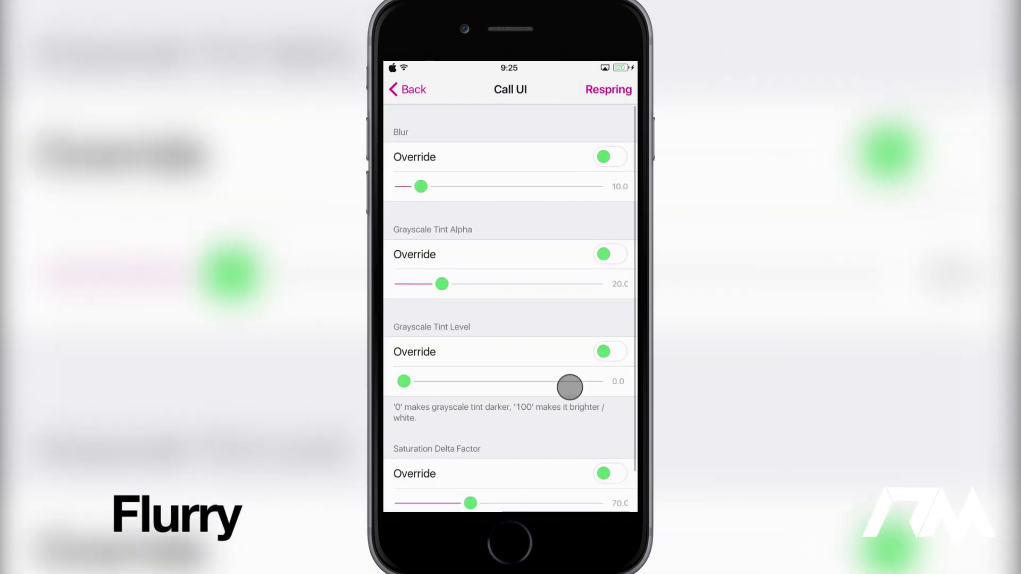
click(406, 90)
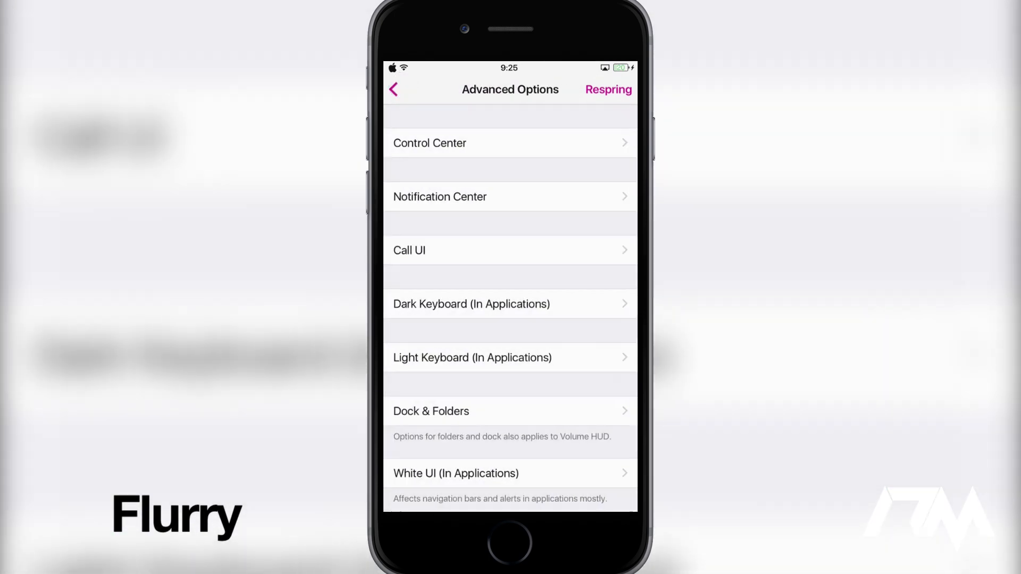
click(472, 304)
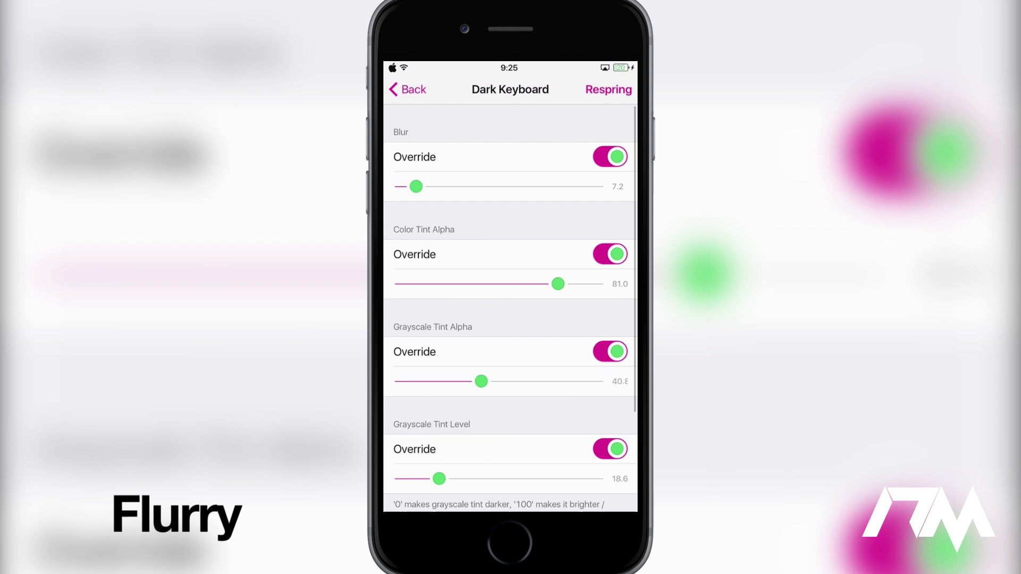
scroll(down, 3)
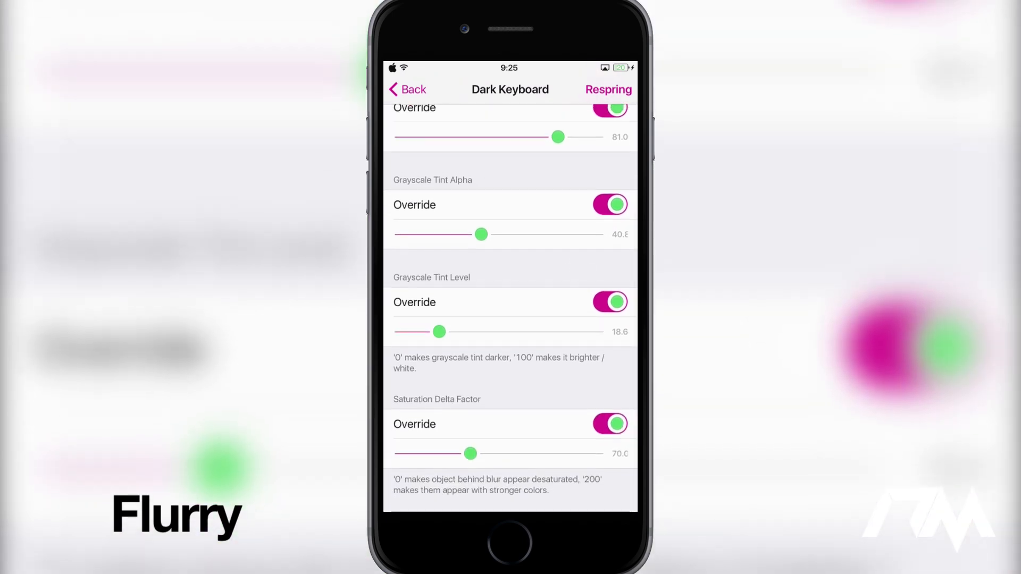
click(405, 89)
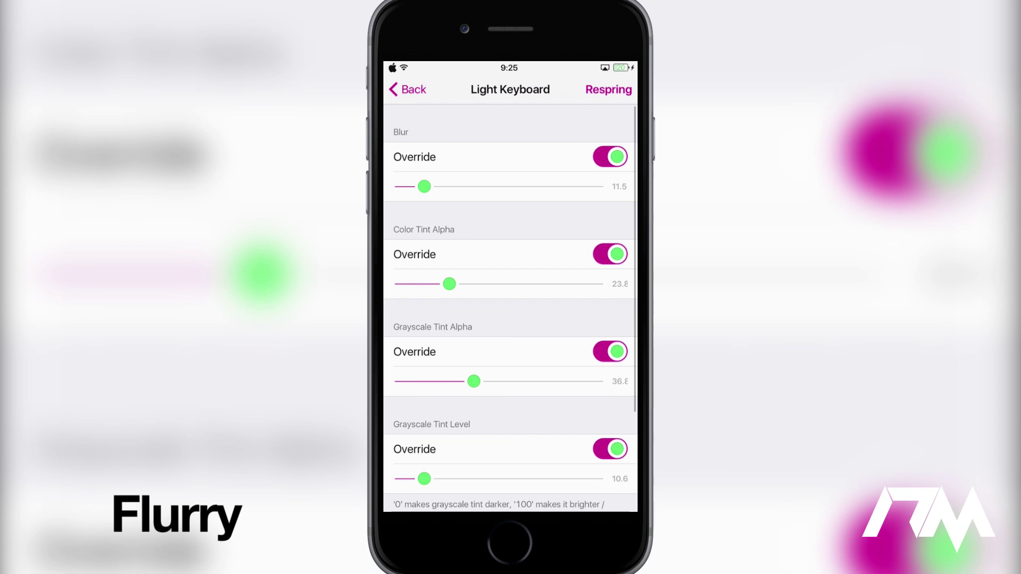
scroll(down, 3)
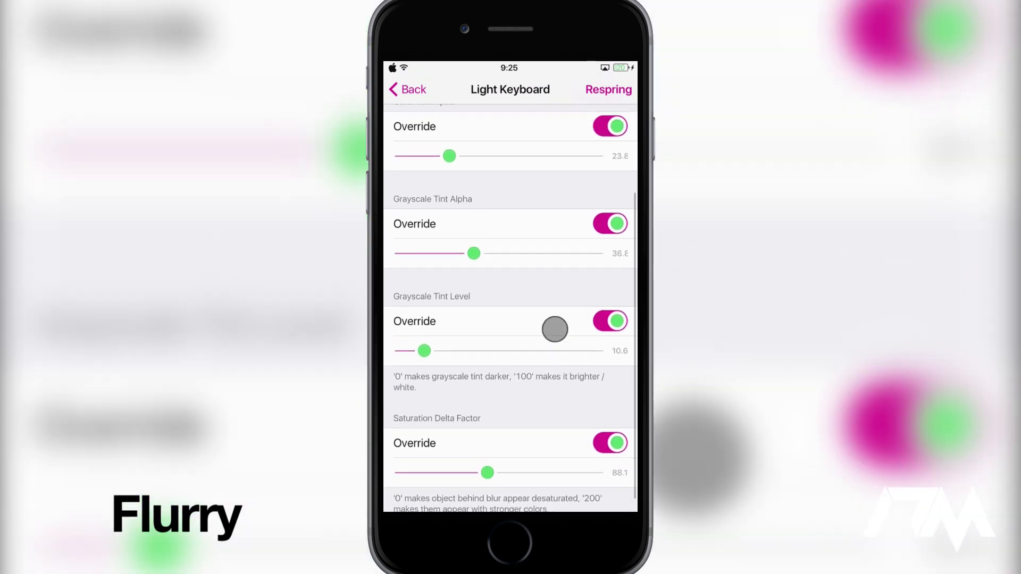
click(408, 88)
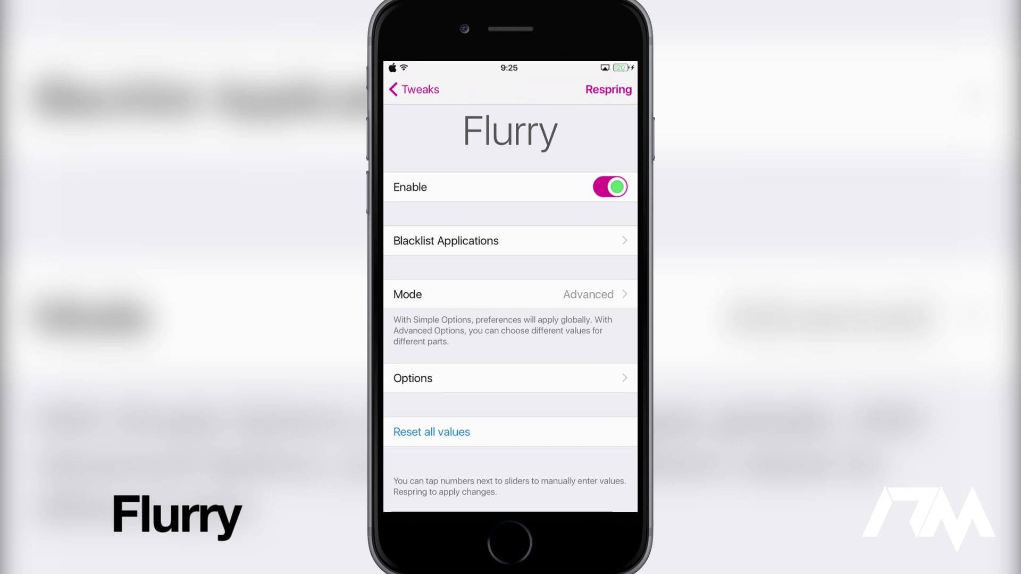
click(609, 90)
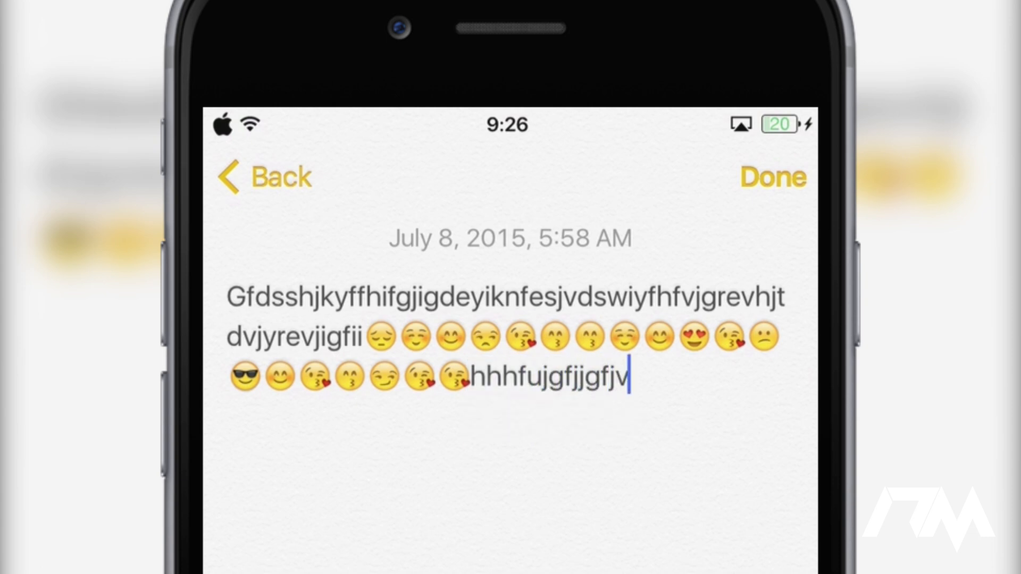
Step: Type 'jjjfffjc' into the note to show the Smooth Cursor effect
text(jjjfffjc)
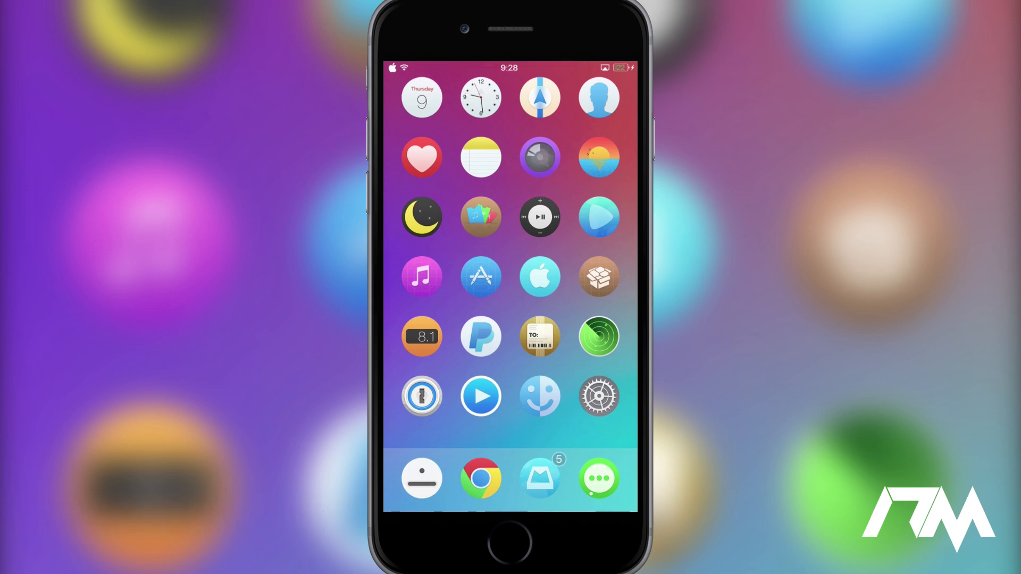
scroll(left, 3)
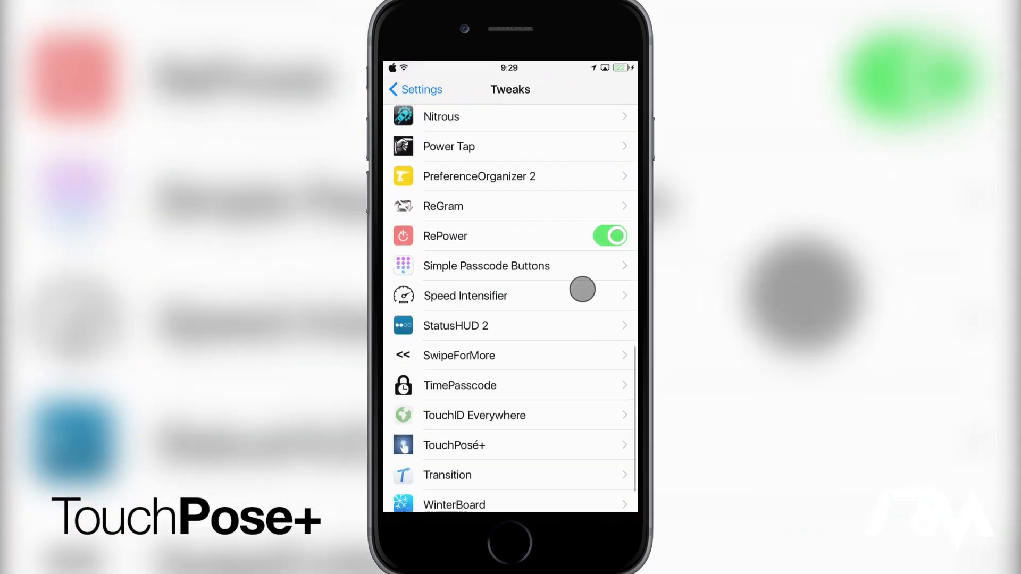
Step: Open TouchPosé+ and browse its Posé Type and Posé Settings pages
click(454, 445)
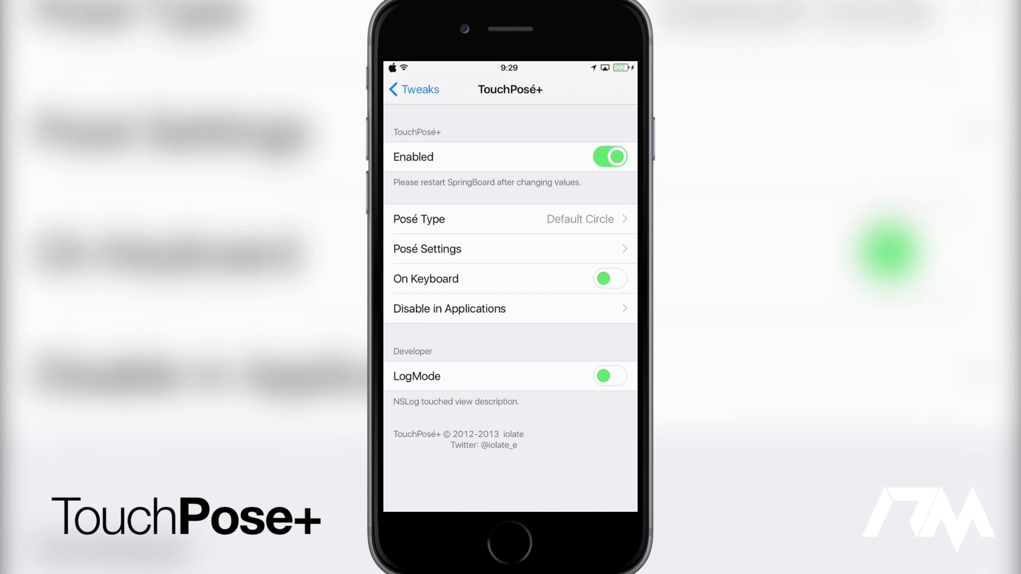
click(509, 219)
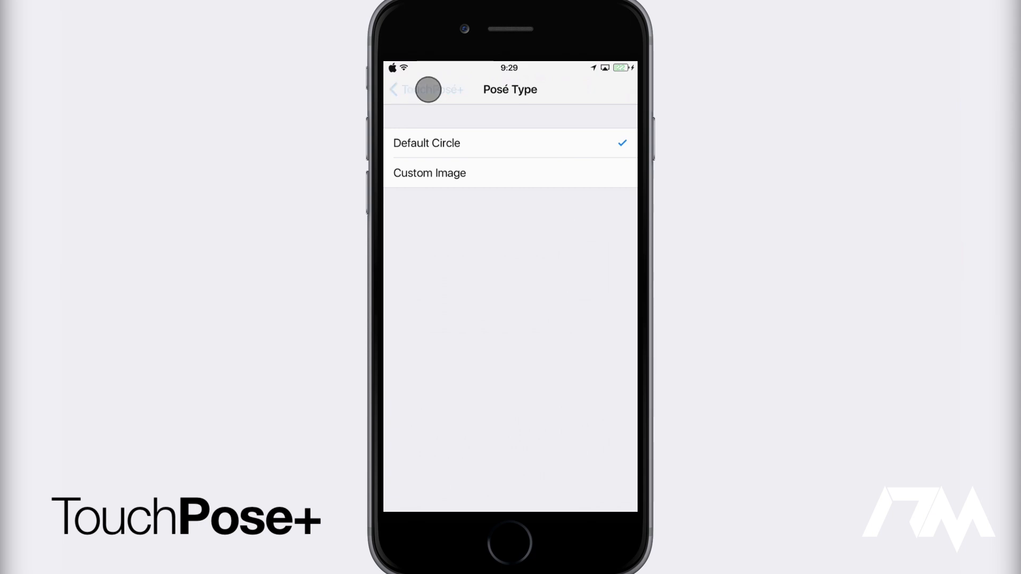
click(426, 90)
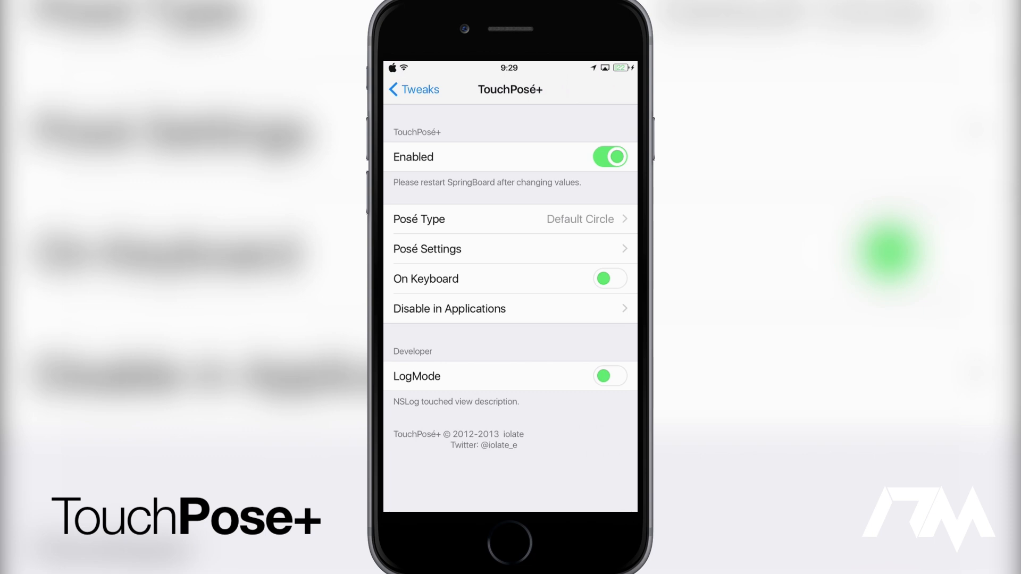
click(427, 249)
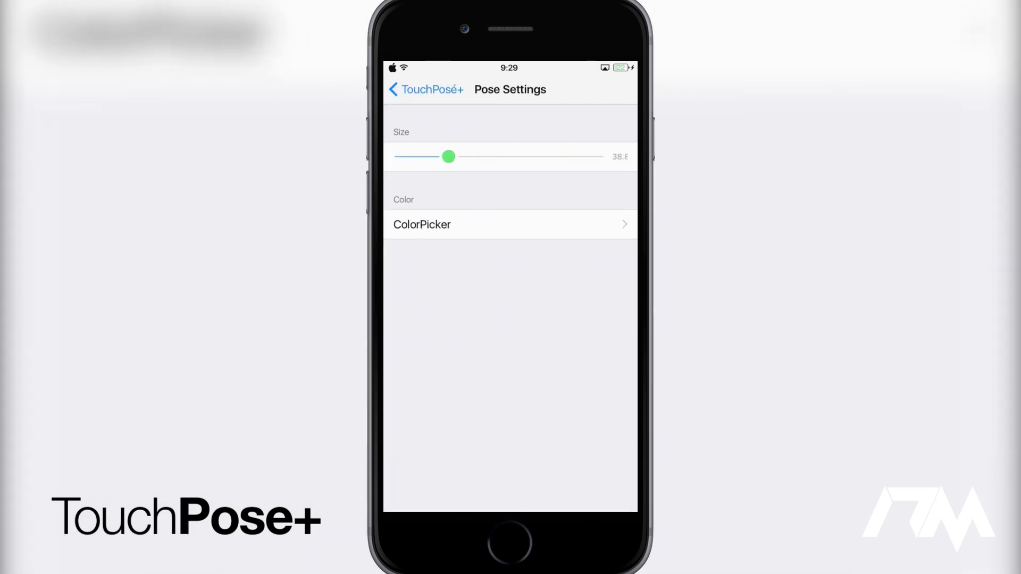
click(424, 90)
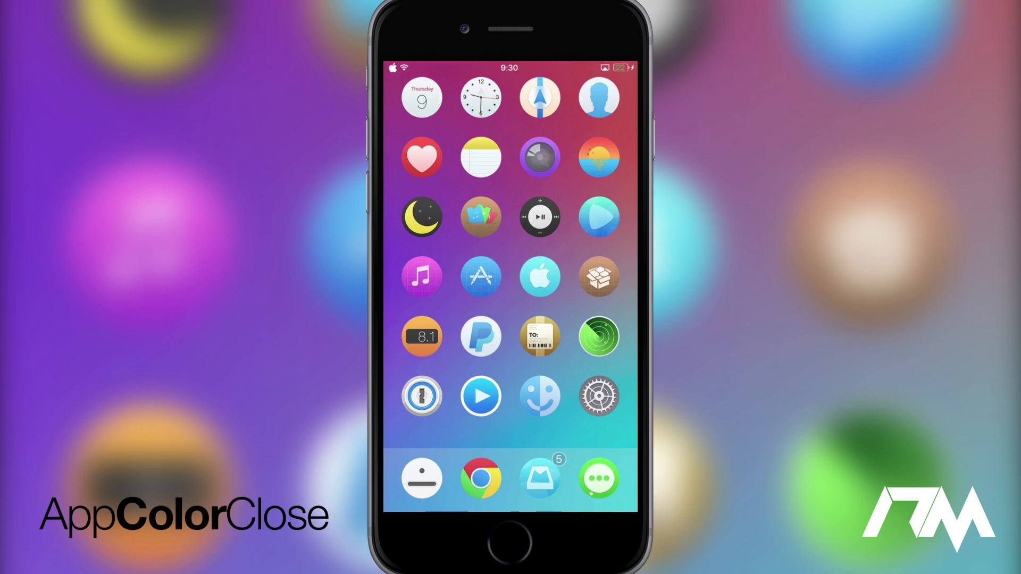
scroll(left, 3)
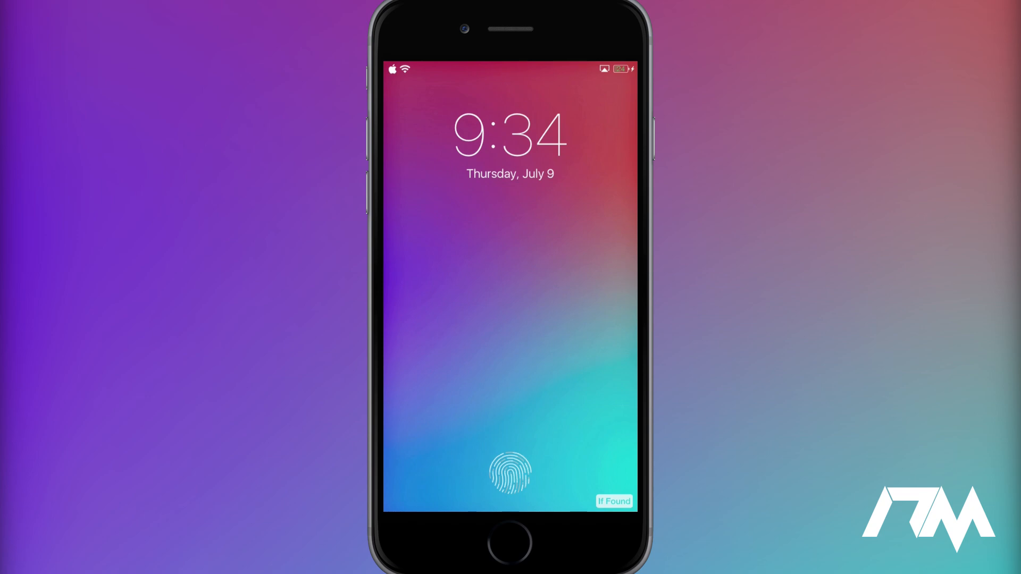
Step: Unlock with Touch ID and move to the second page of round icons
click(509, 471)
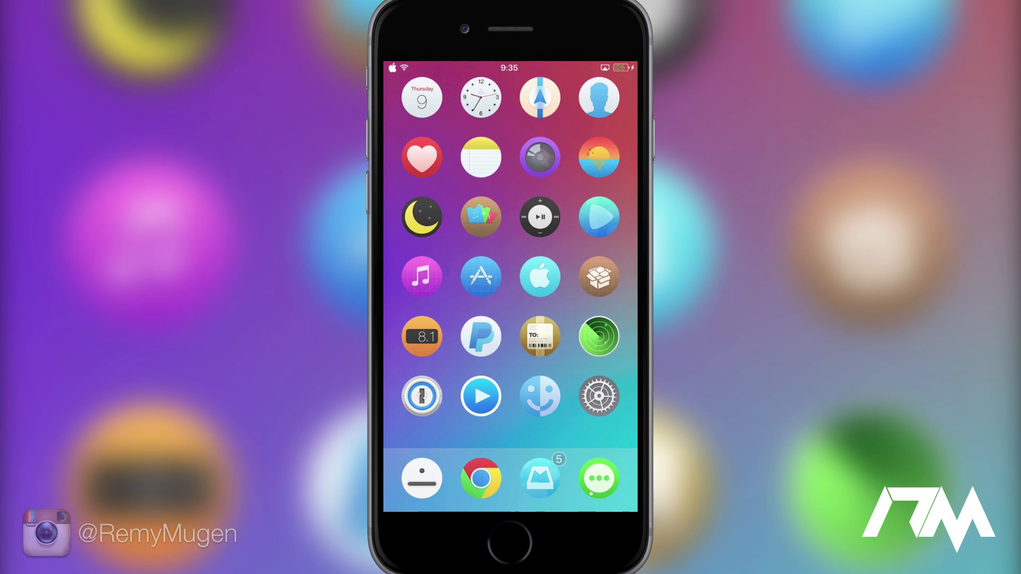
scroll(left, 3)
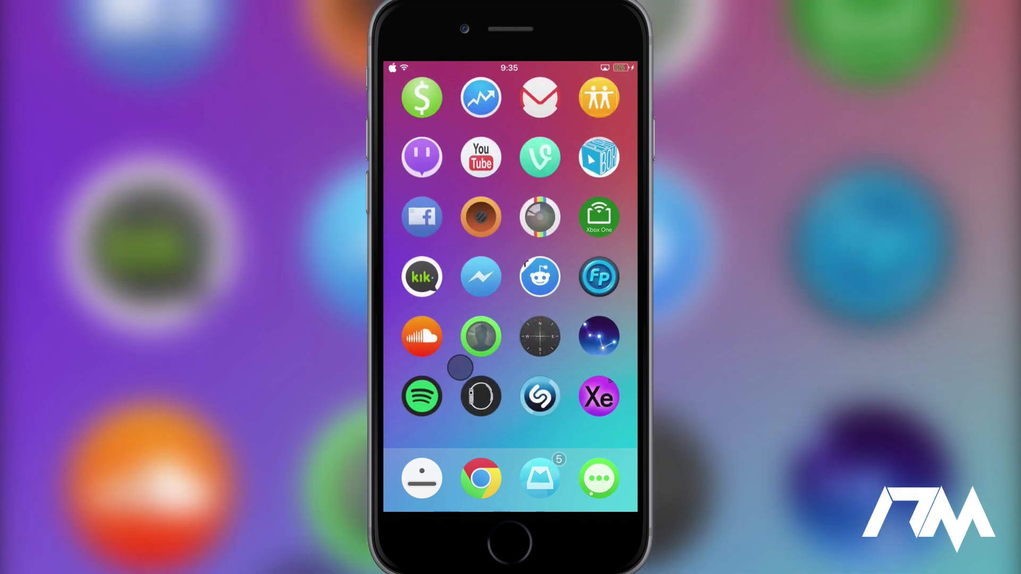